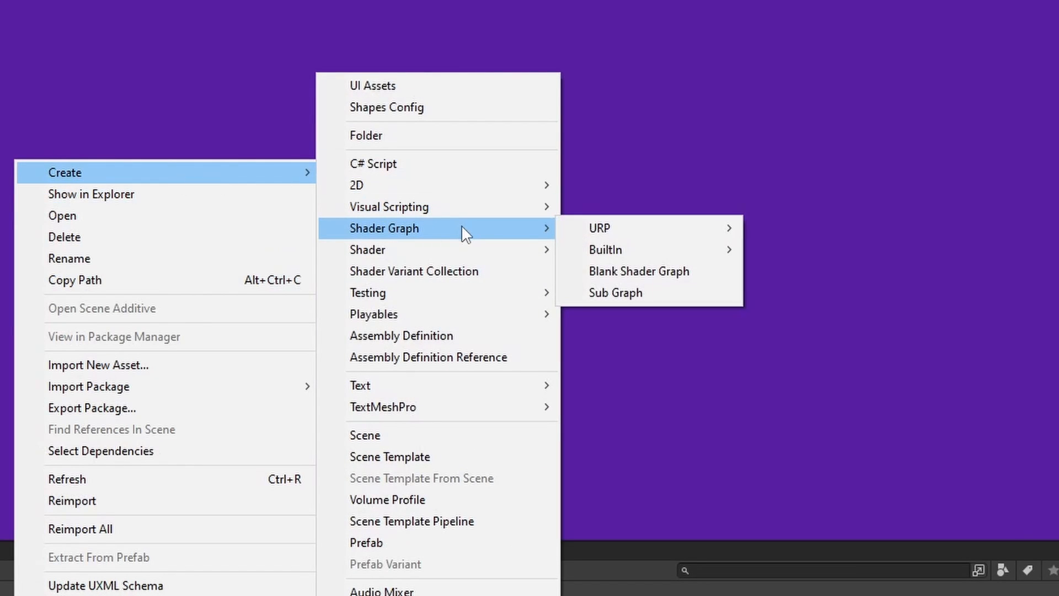
pyautogui.moveTo(614, 227)
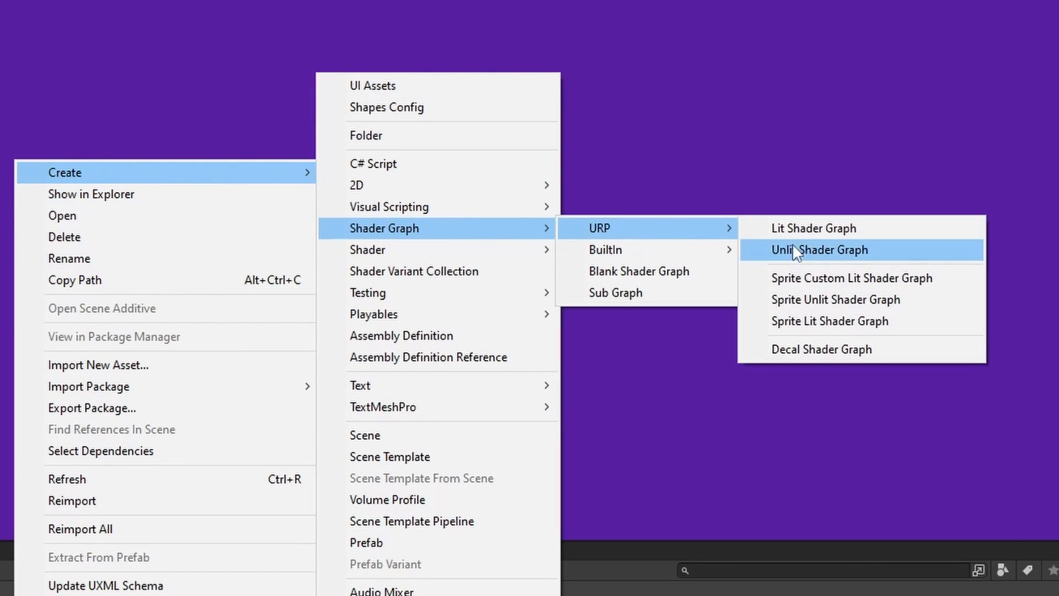
# - Create a new URP Unlit Shader Graph in Assets > Shaders and name it 'ToonS'
pyautogui.click(821, 249)
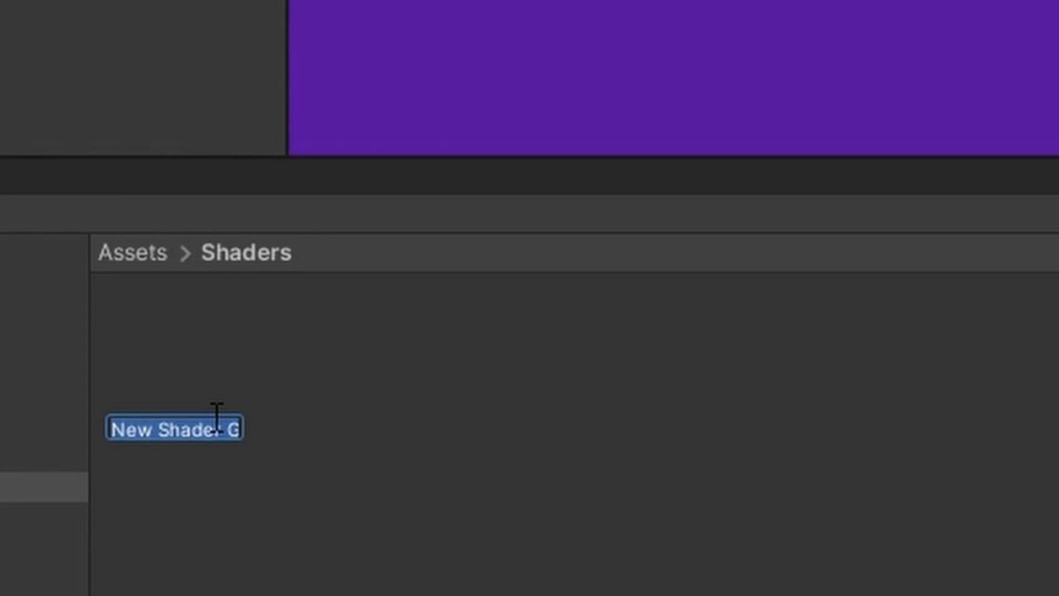
pyautogui.write('ToonS')
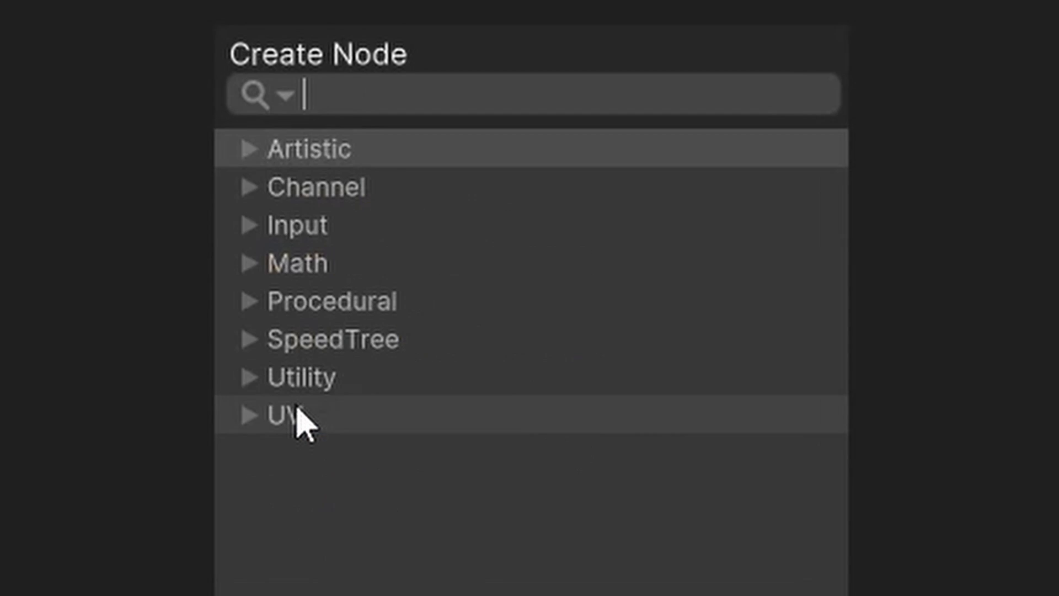
# - Search Create Node for light, main, get, please and unity without finding a main light node
pyautogui.write('light')
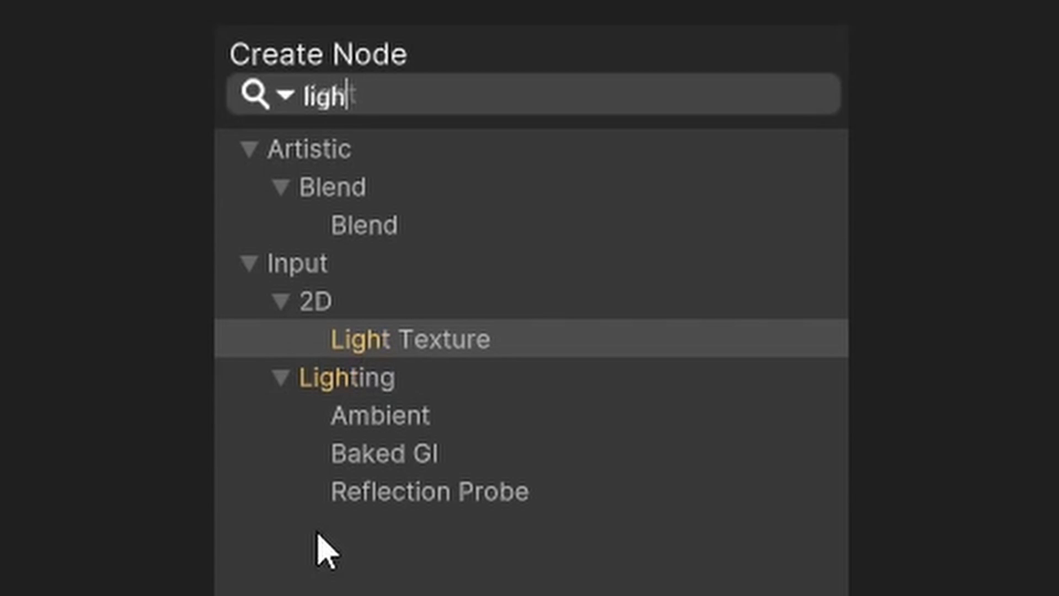
pyautogui.write('main')
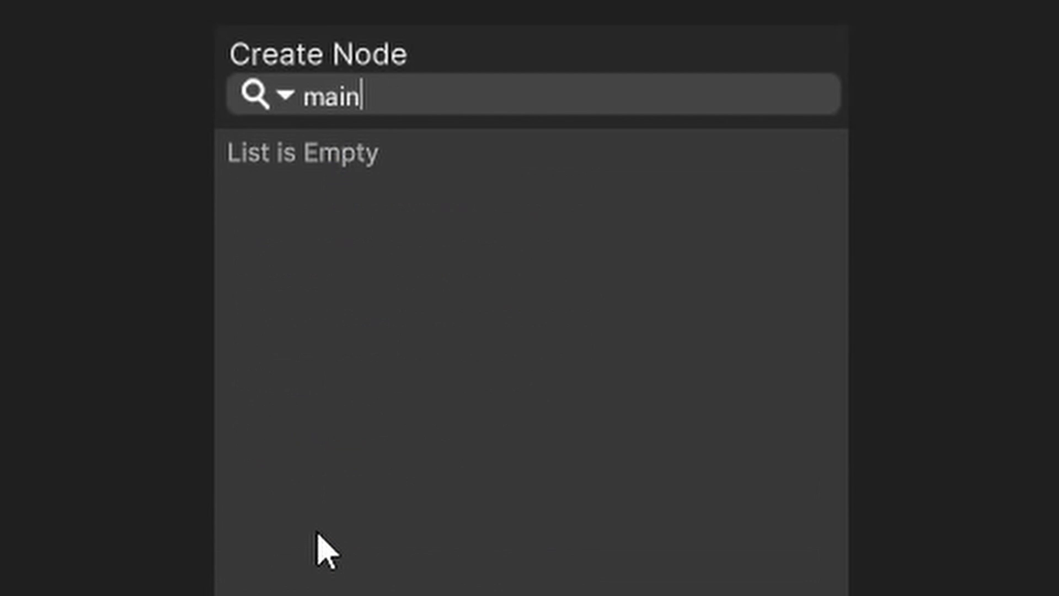
pyautogui.write('get')
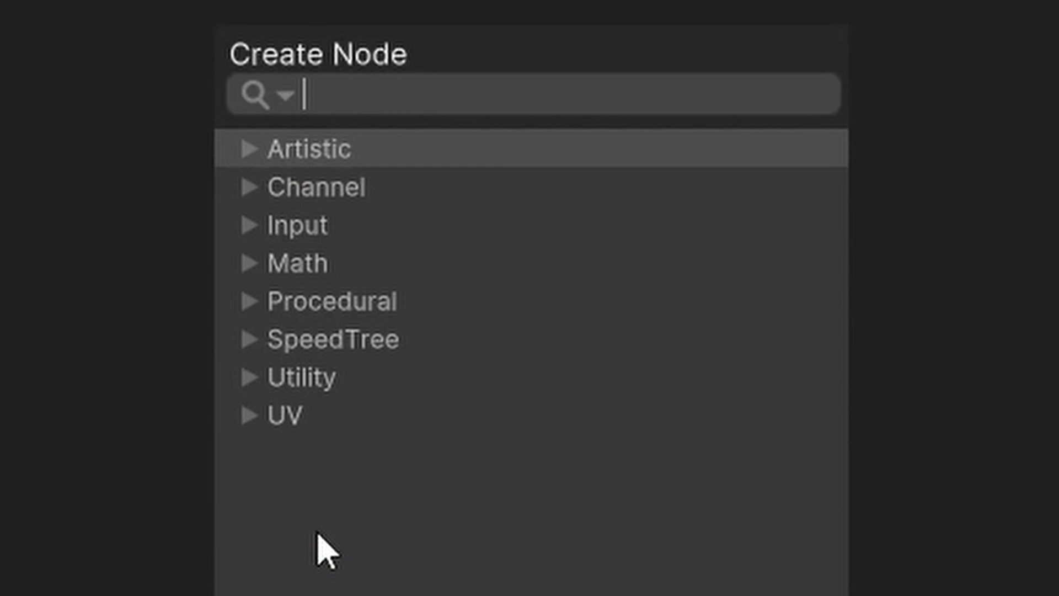
pyautogui.write('please')
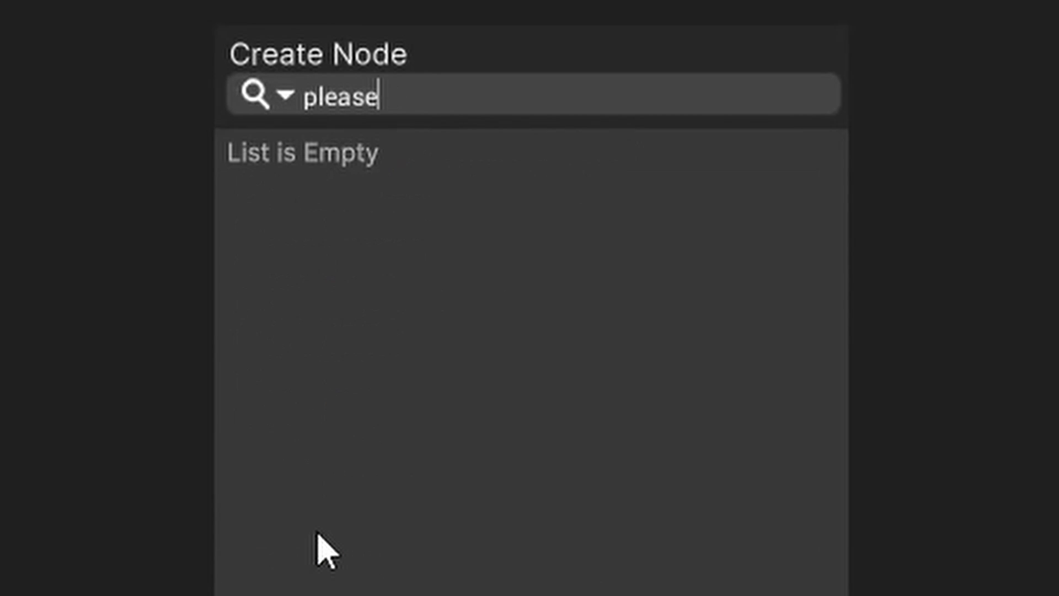
pyautogui.write('unity')
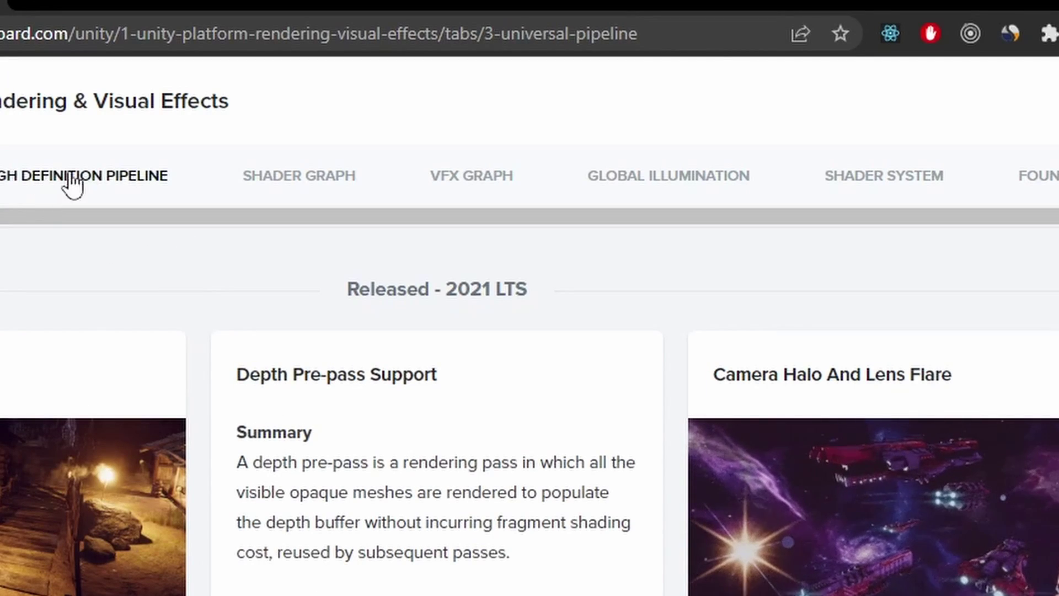
# - Show the Shader Graph roadmap and scroll to the Custom Lighting Nodes for URP card under consideration
pyautogui.click(299, 175)
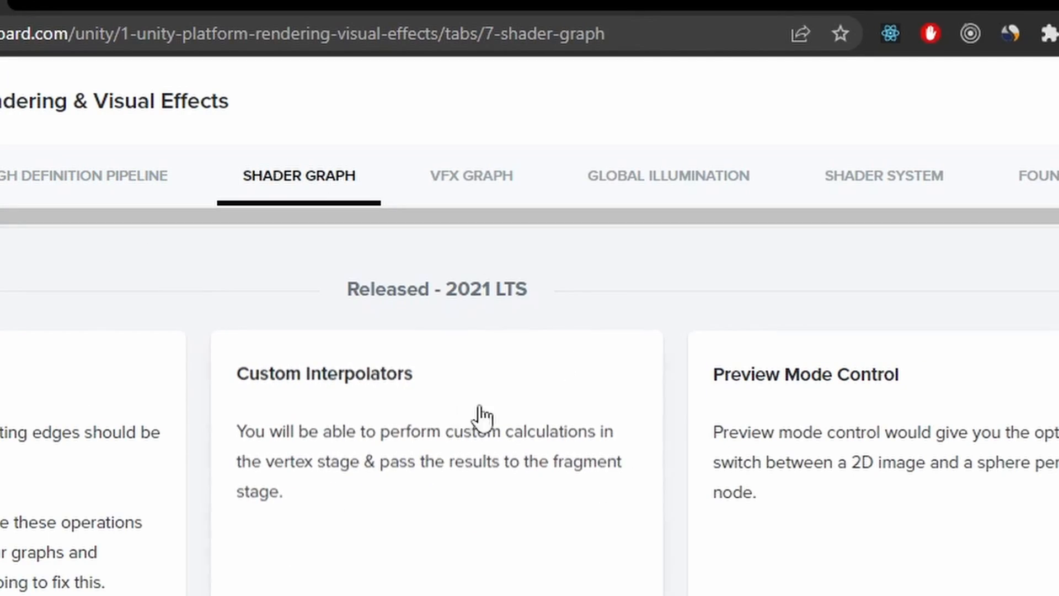
pyautogui.scroll(-3)
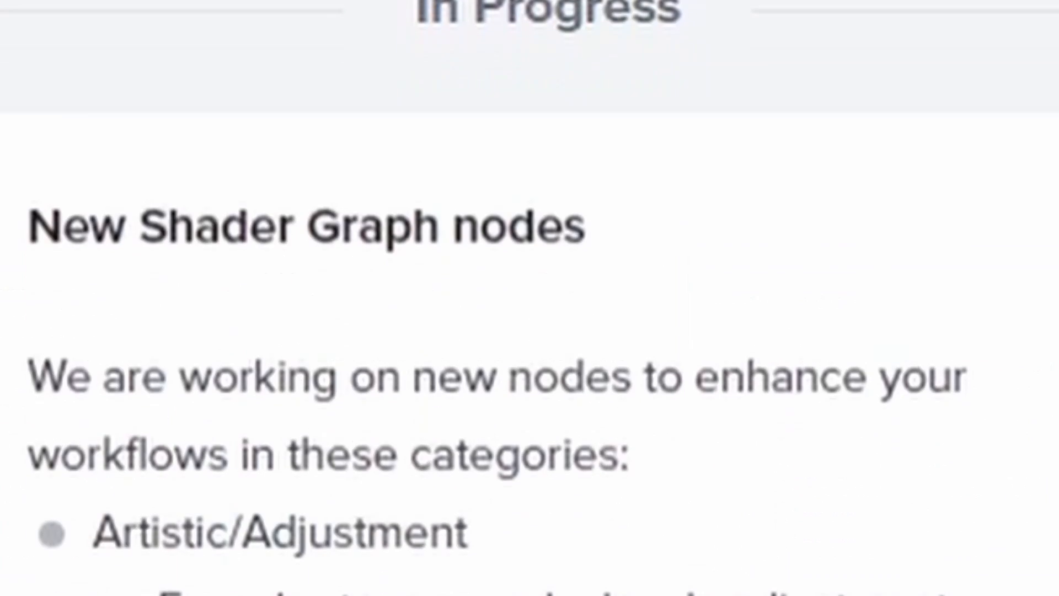
pyautogui.scroll(-3)
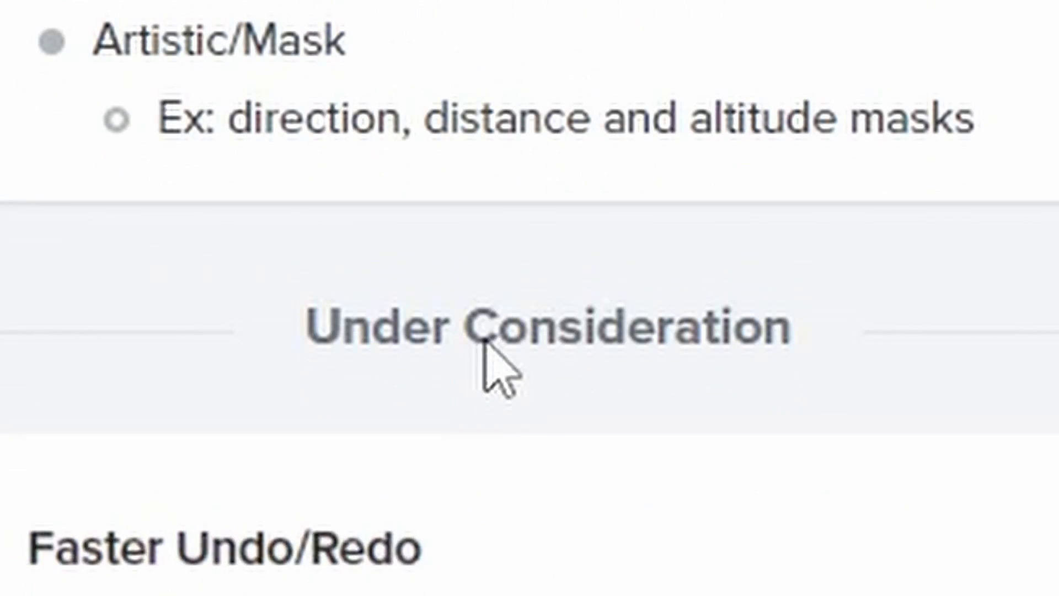
pyautogui.scroll(-3)
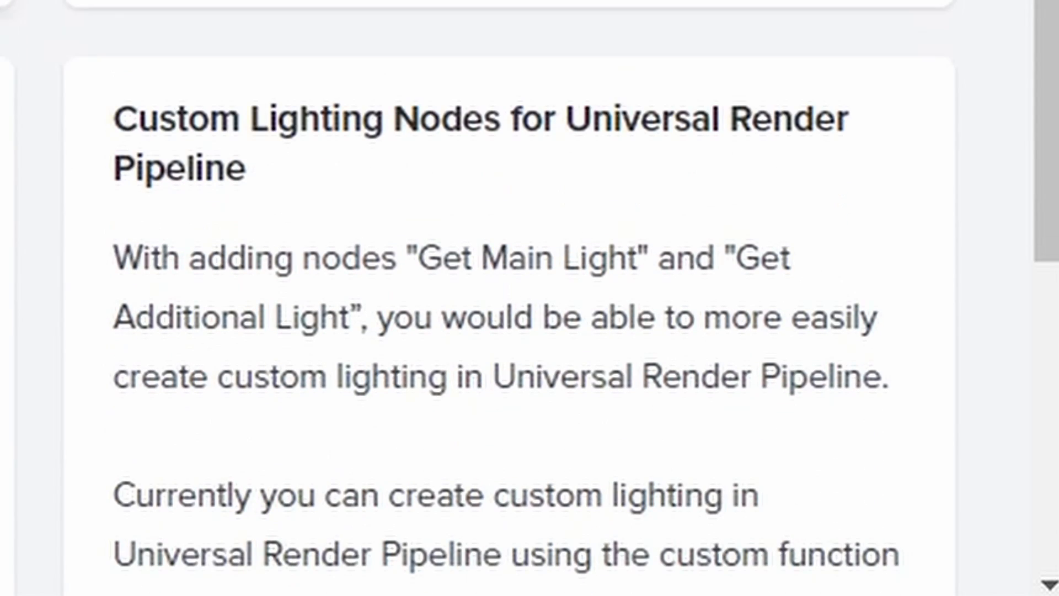